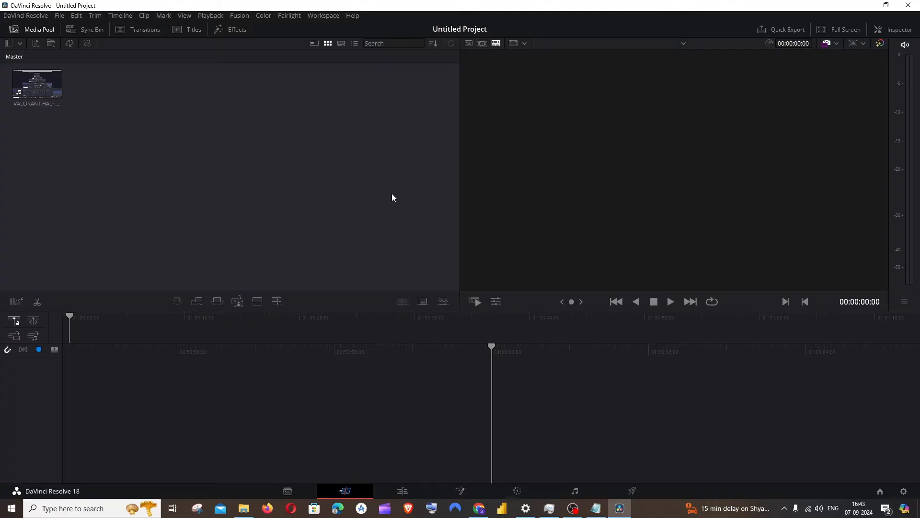
{"action": "mouse_move", "coordinate": [214, 146]}
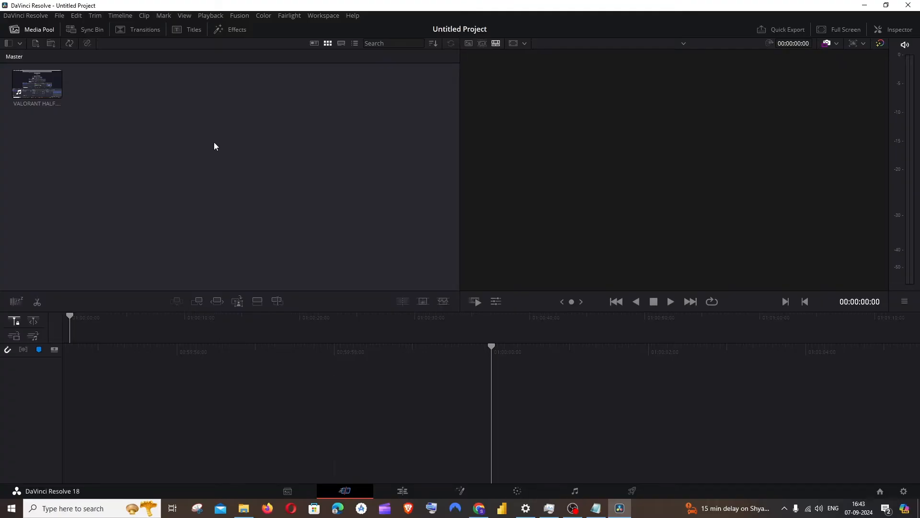
Drag the gameplay clip from the Media Pool to create Timeline 1 with video and audio
{"action": "left_click_drag", "start_coordinate": [36, 84], "coordinate": [181, 172]}
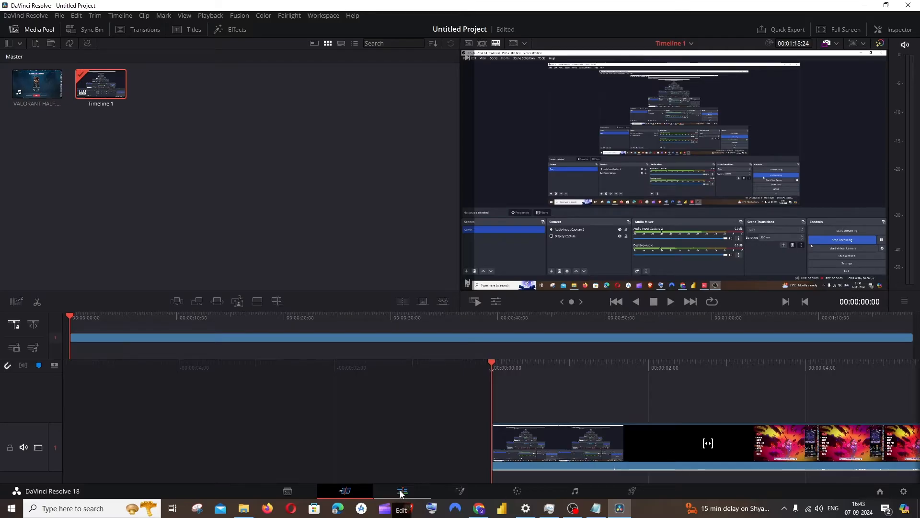
Open the Edit page showing the Valorant clip's video and audio tracks
{"action": "left_click", "coordinate": [402, 490]}
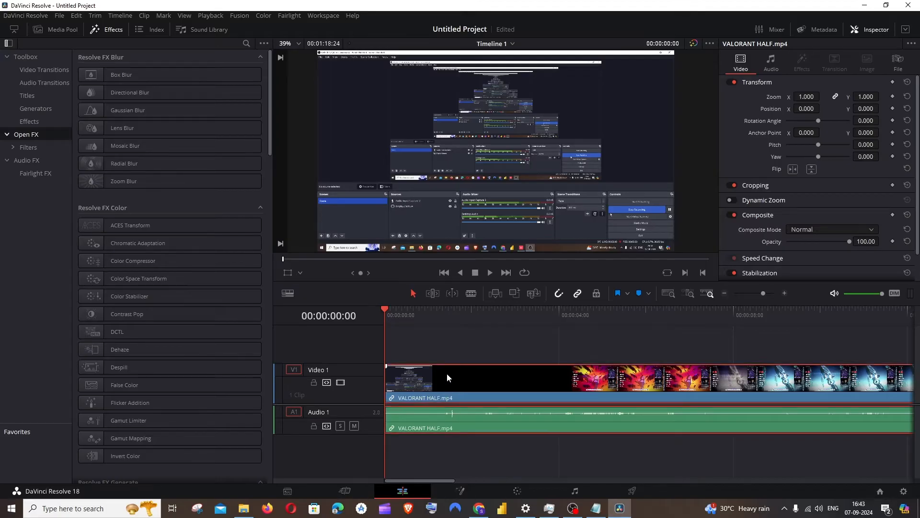
Turn off Link Clips on the Valorant timeline clip to separate its audio
{"action": "right_click", "coordinate": [446, 377]}
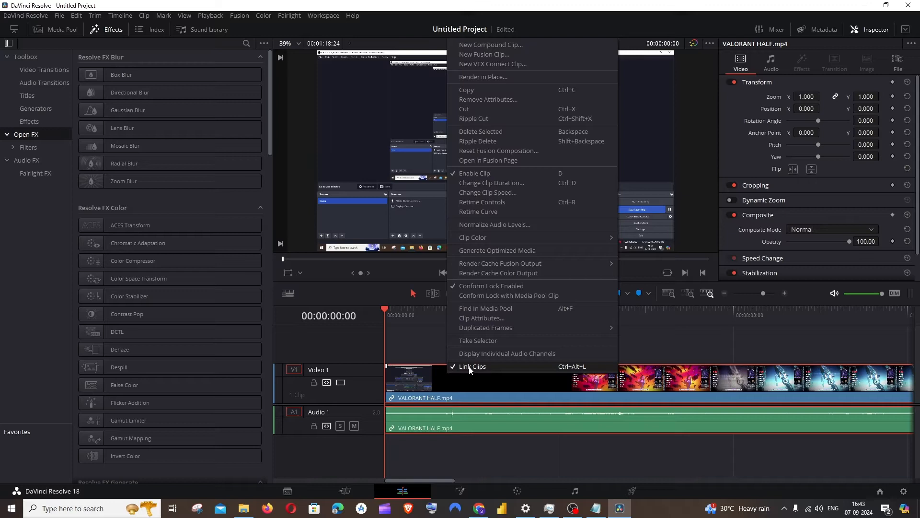
{"action": "left_click", "coordinate": [472, 365]}
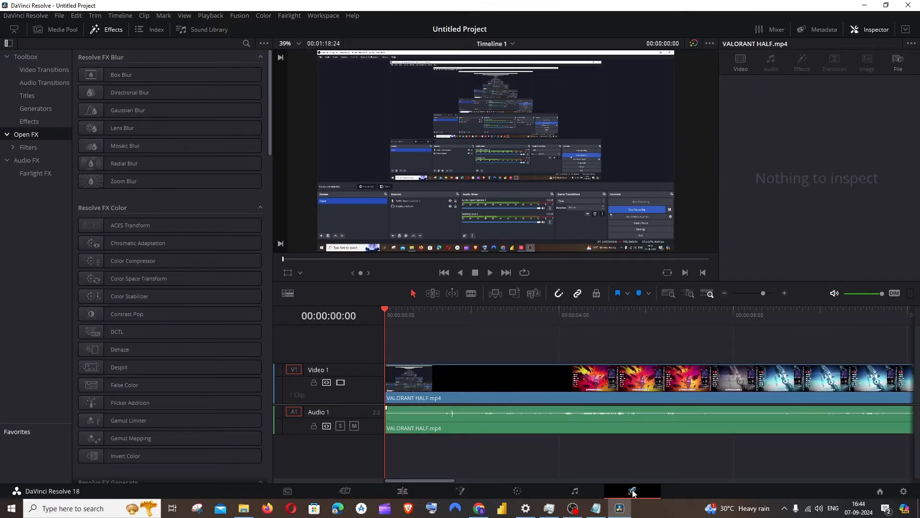
On the Deliver page, choose the Audio Only preset in MP3 format for the entire timeline
{"action": "left_click", "coordinate": [633, 491]}
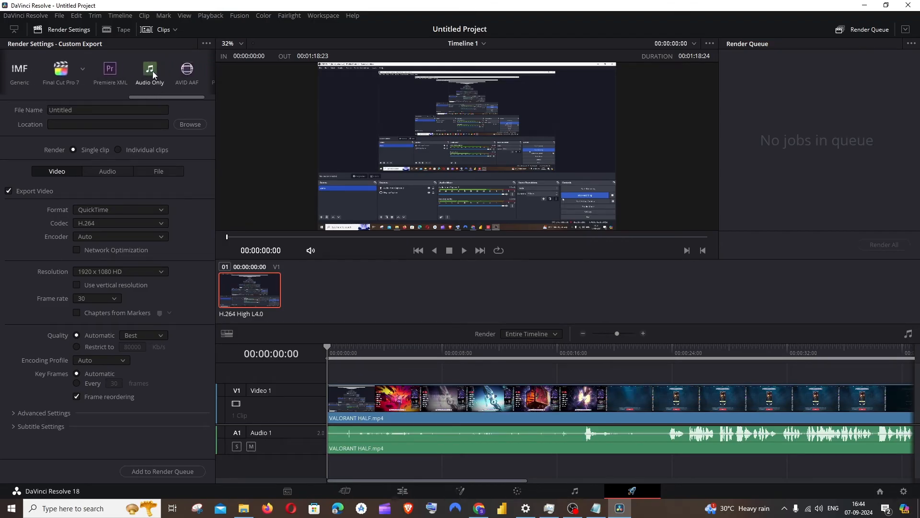
{"action": "left_click", "coordinate": [149, 67]}
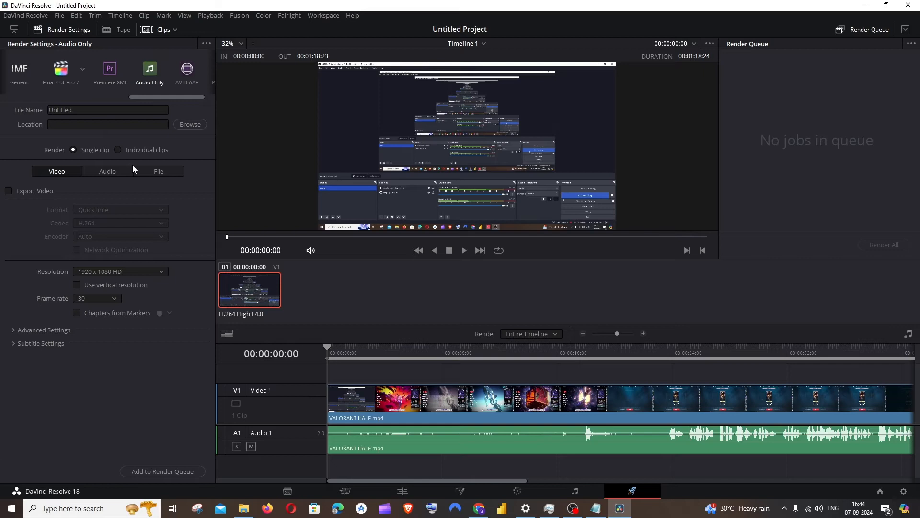
{"action": "left_click", "coordinate": [108, 171]}
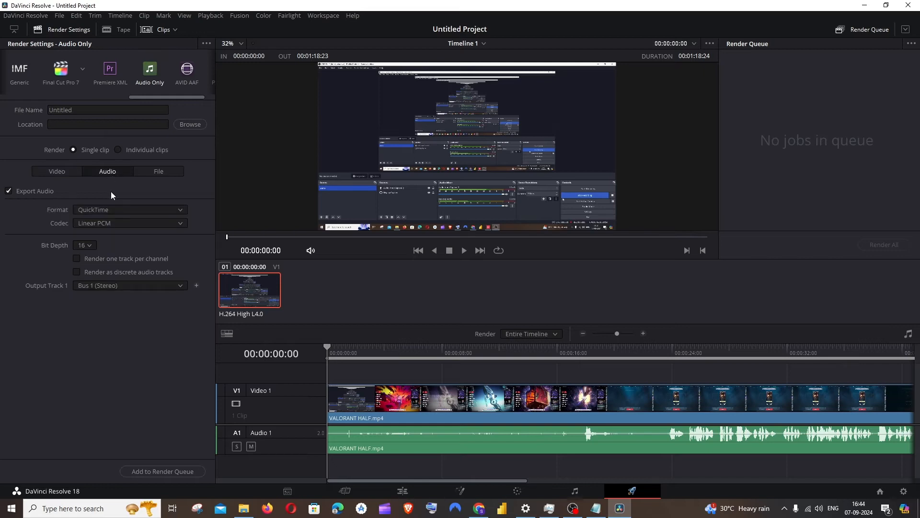
{"action": "left_click", "coordinate": [129, 210]}
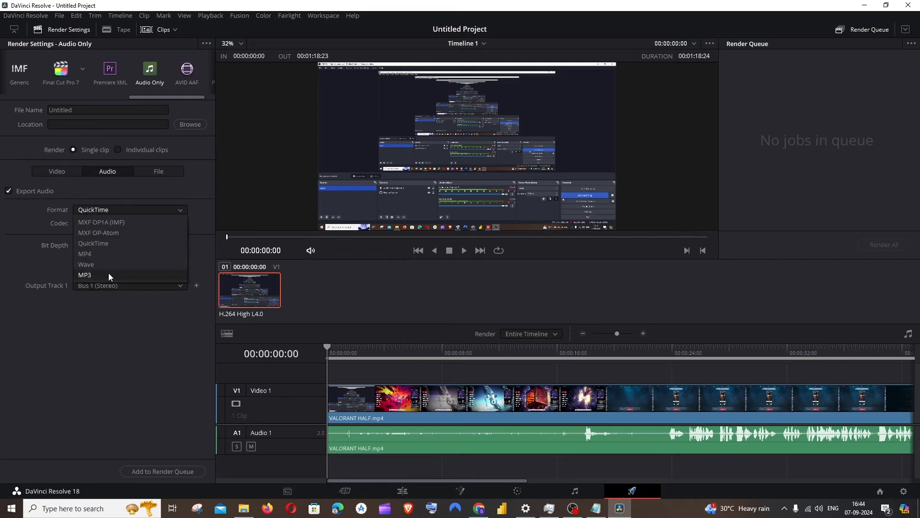
{"action": "left_click", "coordinate": [84, 275]}
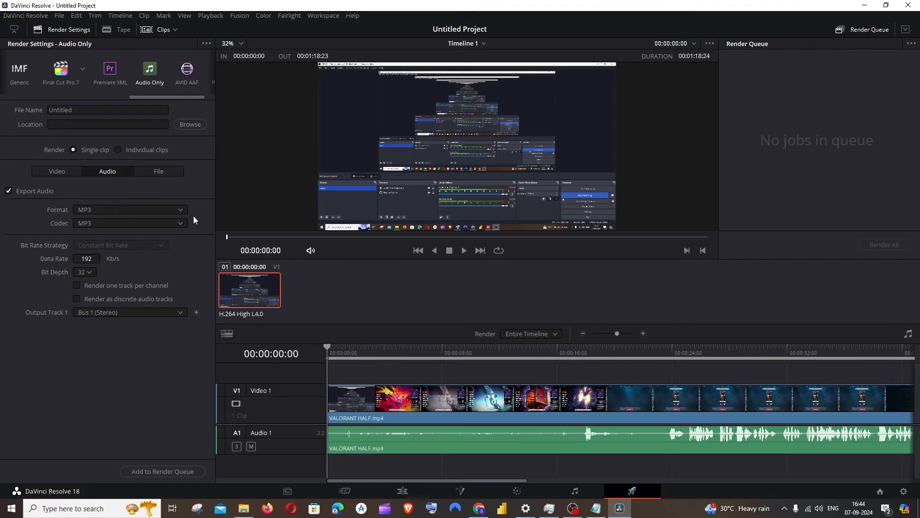
{"action": "left_click", "coordinate": [529, 334]}
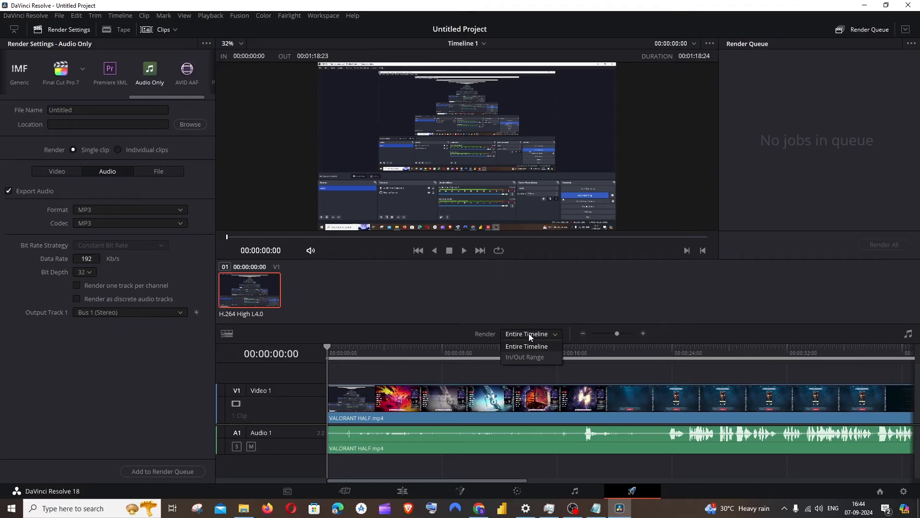
{"action": "left_click", "coordinate": [527, 345]}
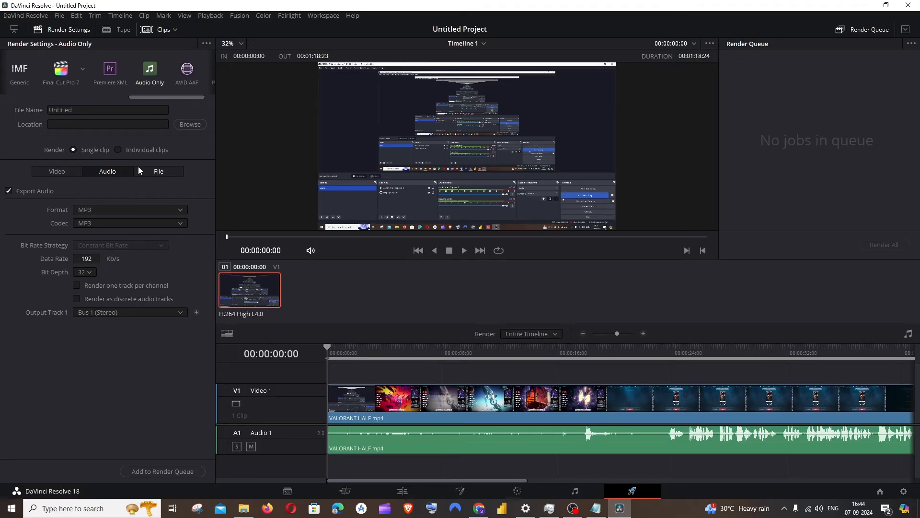
Set the output location to C:\Users\kcprp\Downloads, queue the job and render it
{"action": "type", "text": "C:\\Users\\kcprp\\Downloads"}
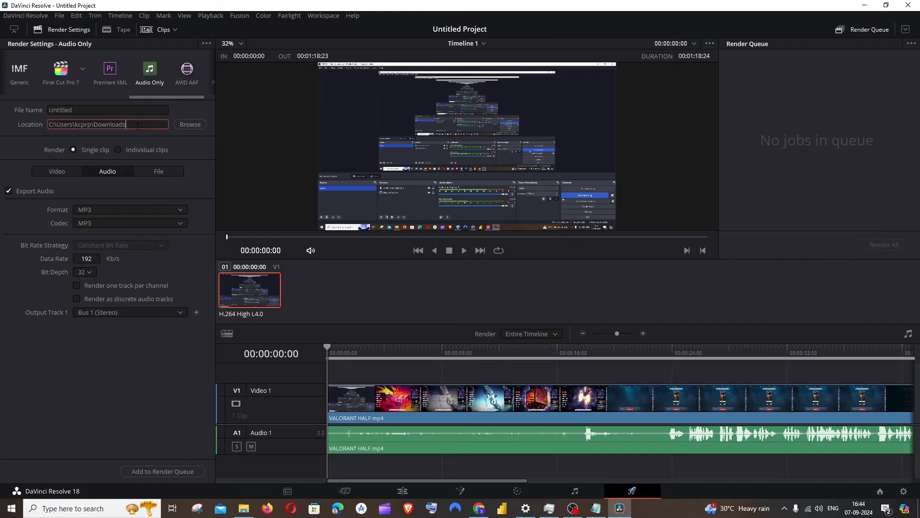
{"action": "triple_click", "coordinate": [108, 123]}
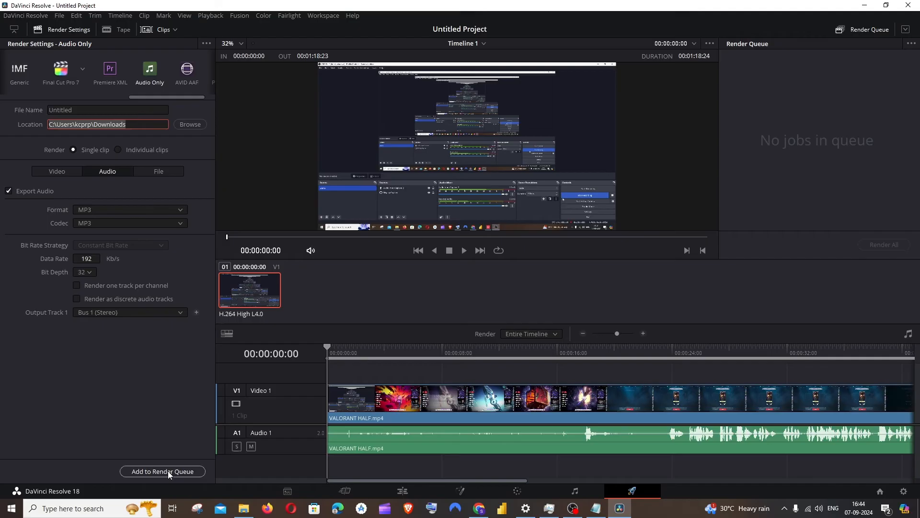
{"action": "left_click", "coordinate": [163, 471]}
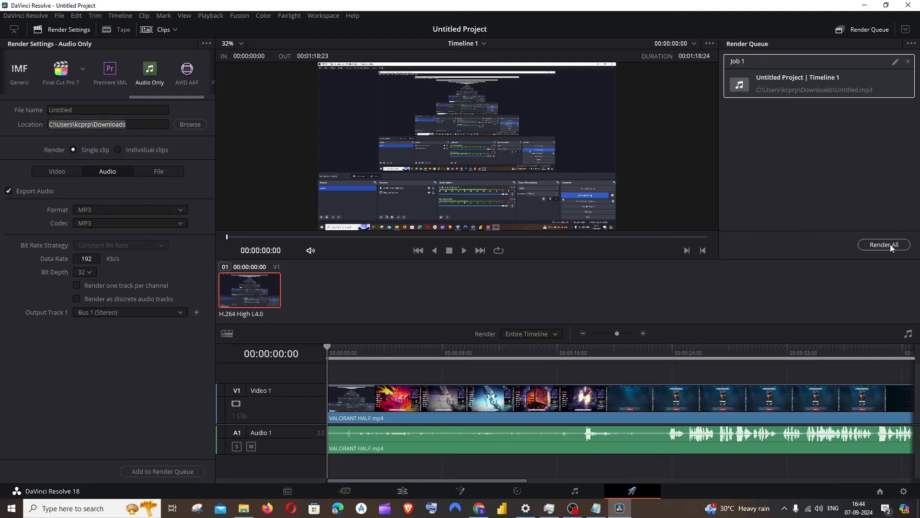
{"action": "left_click", "coordinate": [884, 245]}
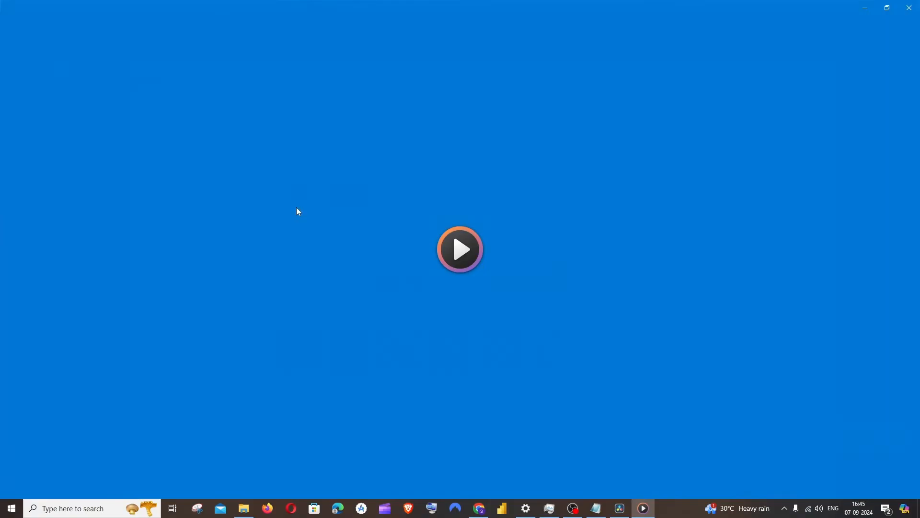
{"action": "left_click", "coordinate": [460, 249]}
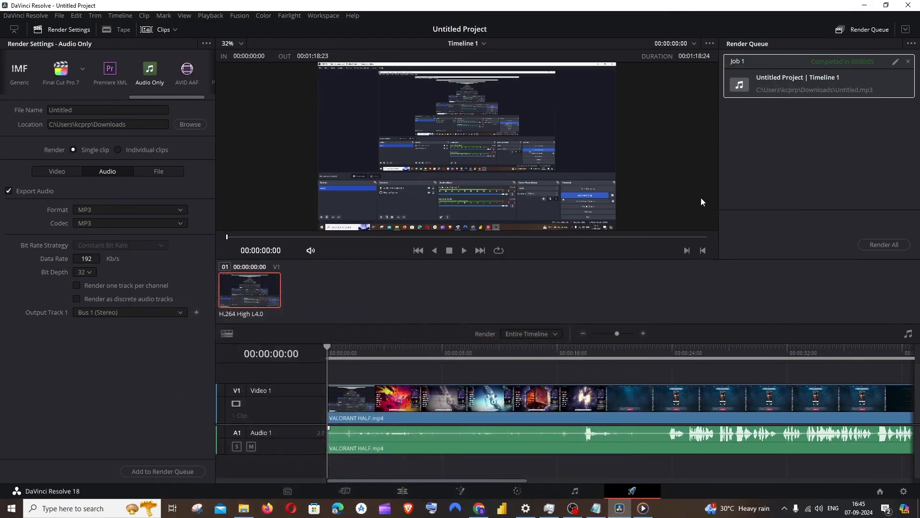
{"action": "mouse_move", "coordinate": [510, 367]}
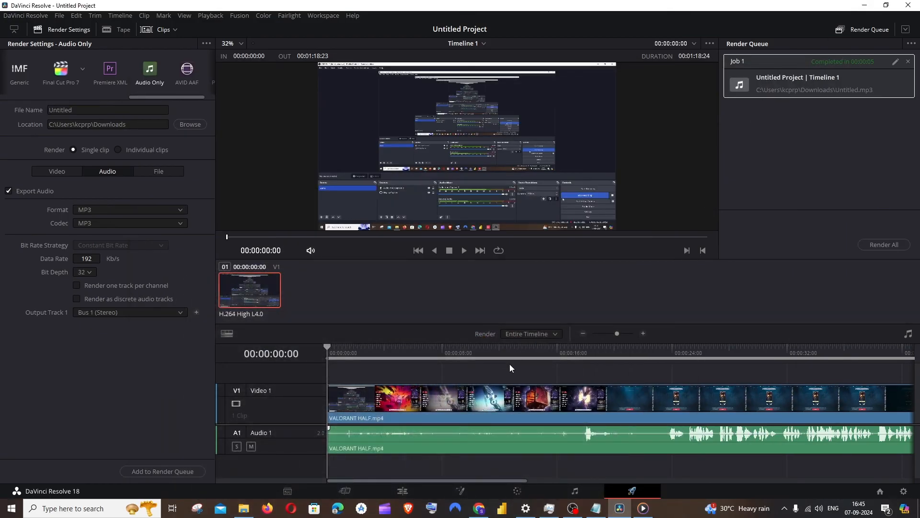